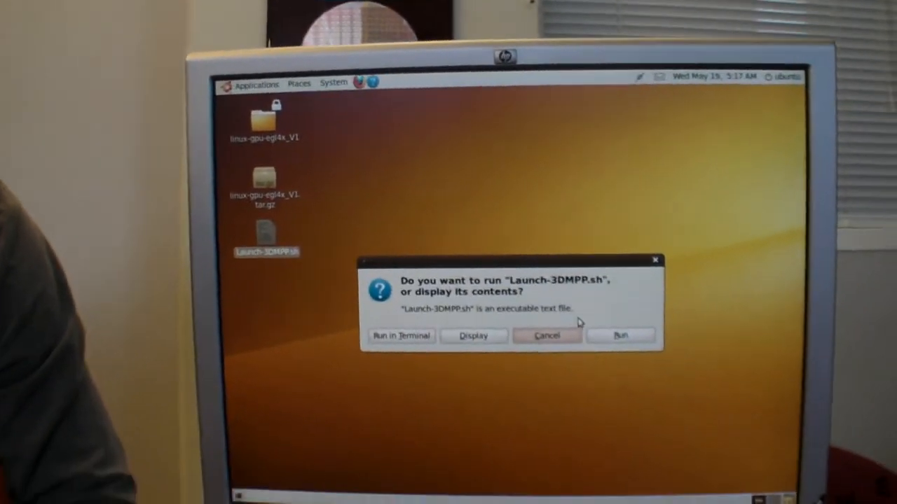
Step: Run Launch-3DMPP.sh so the player opens full screen with four video thumbnails
{"action": "left_click", "coordinate": [620, 334]}
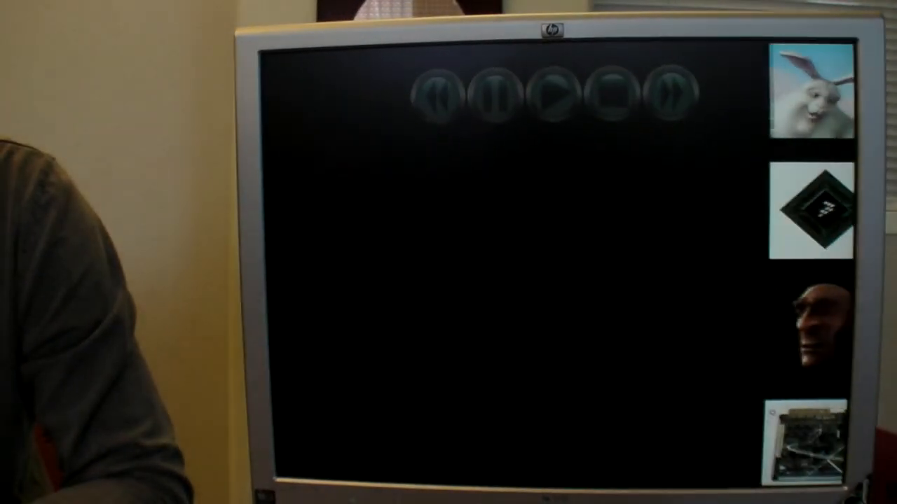